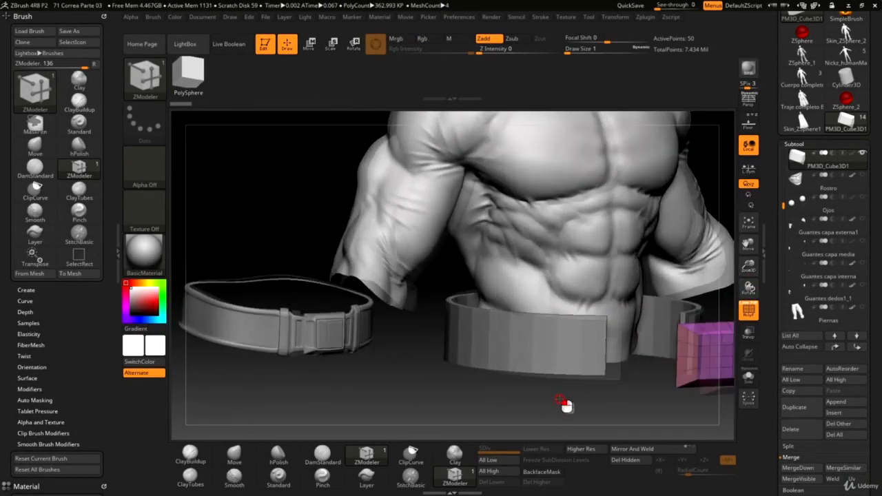
Orbit the view around the belt band and buckle pieces
left_click_drag(562, 403, 350, 371)
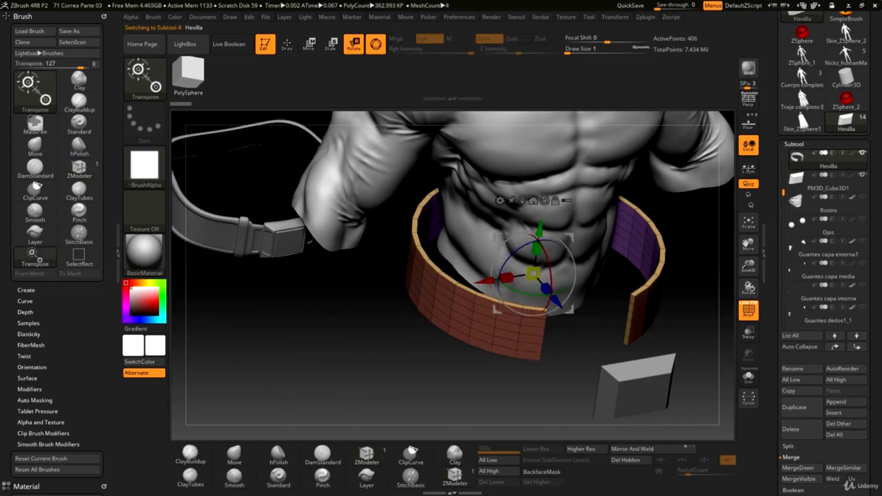
Turn to the front view and centre the PM3D_Cube3D1 piece on the belt front
left_click_drag(527, 268, 540, 248)
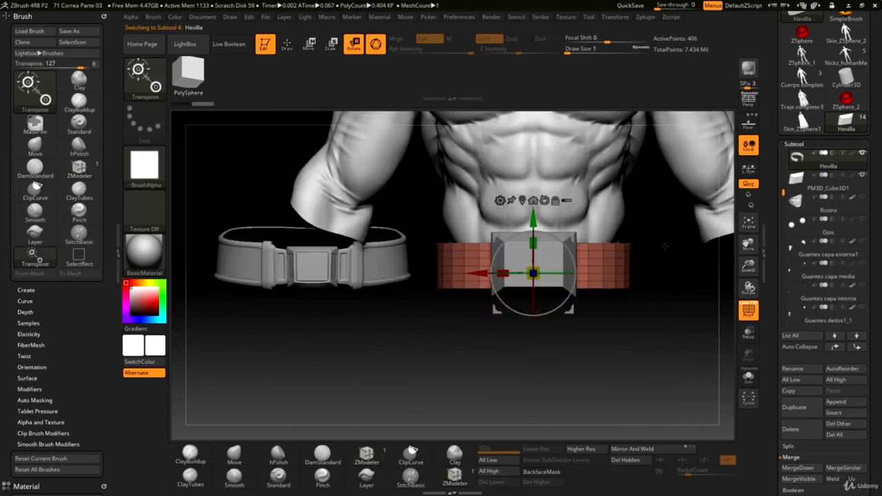
left_click_drag(532, 273, 589, 273)
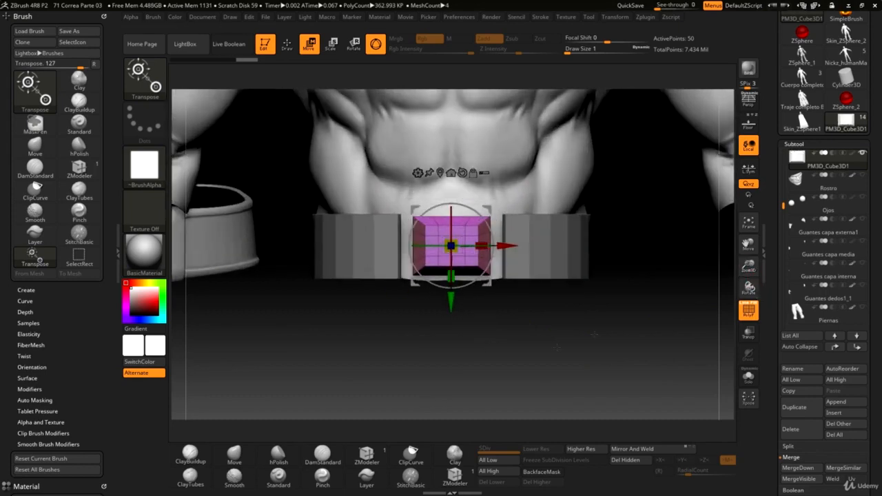
left_click_drag(451, 245, 627, 255)
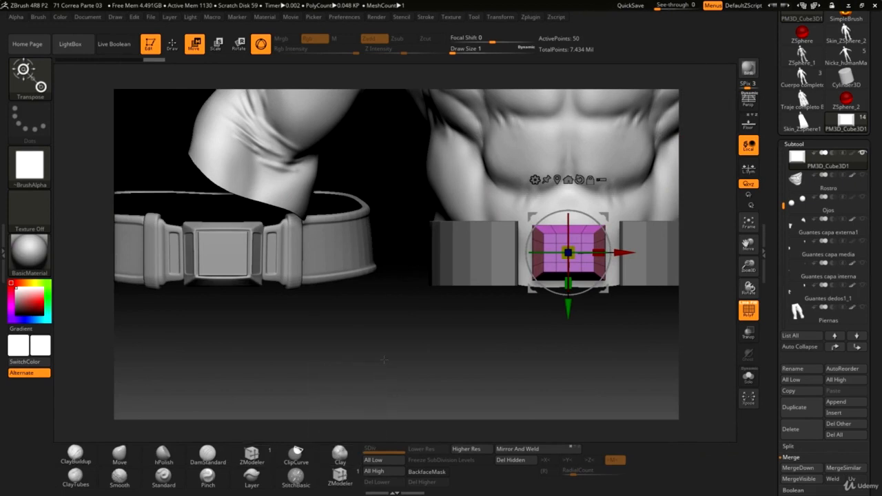
mouse_move(339, 475)
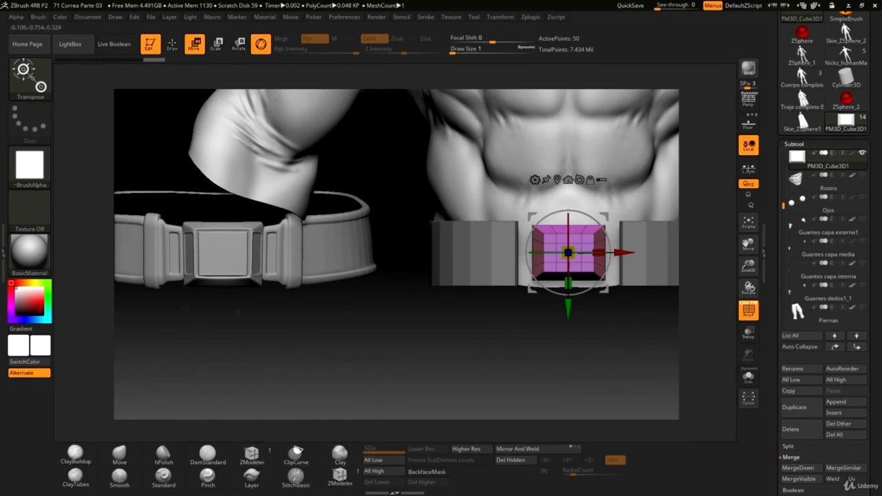
left_click(21, 16)
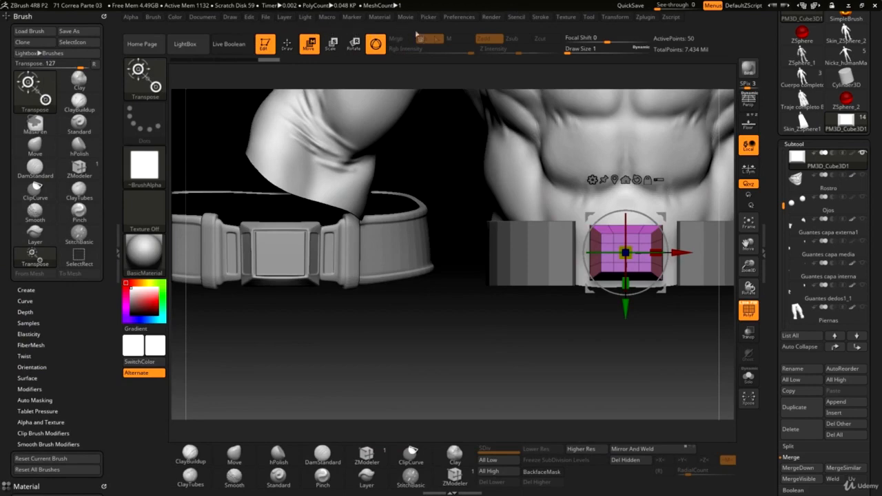
left_click(459, 17)
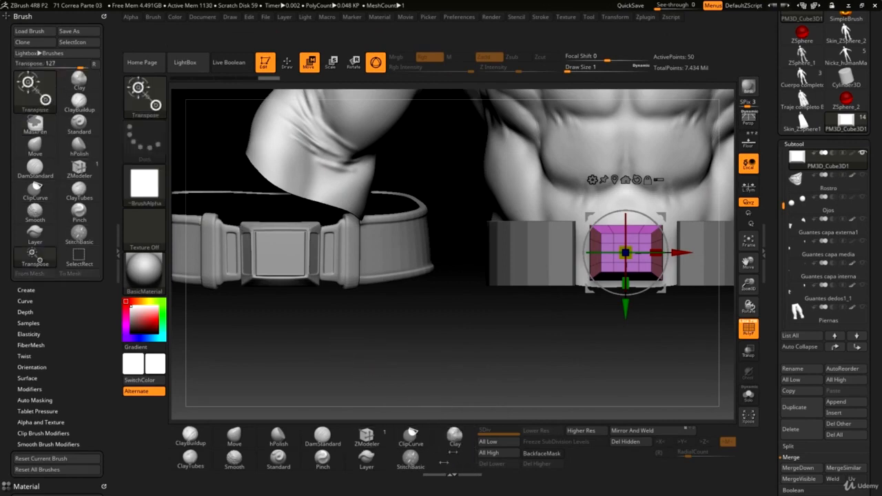
left_click(34, 89)
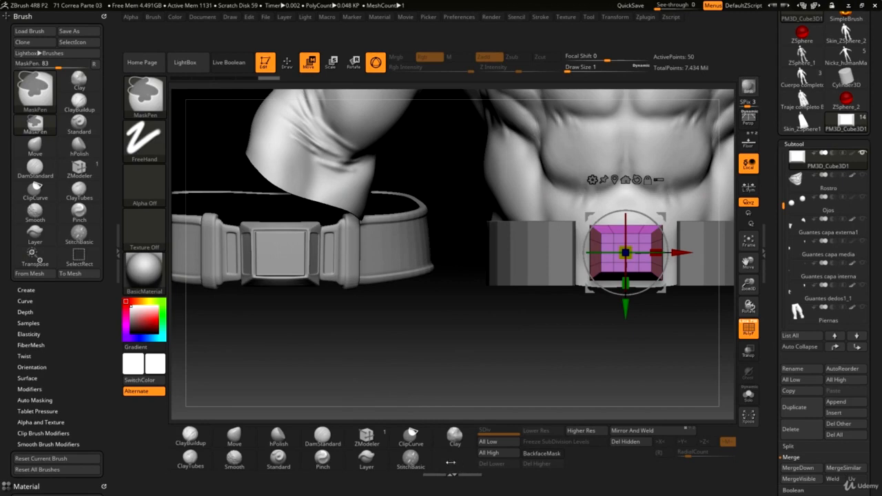
left_click(35, 258)
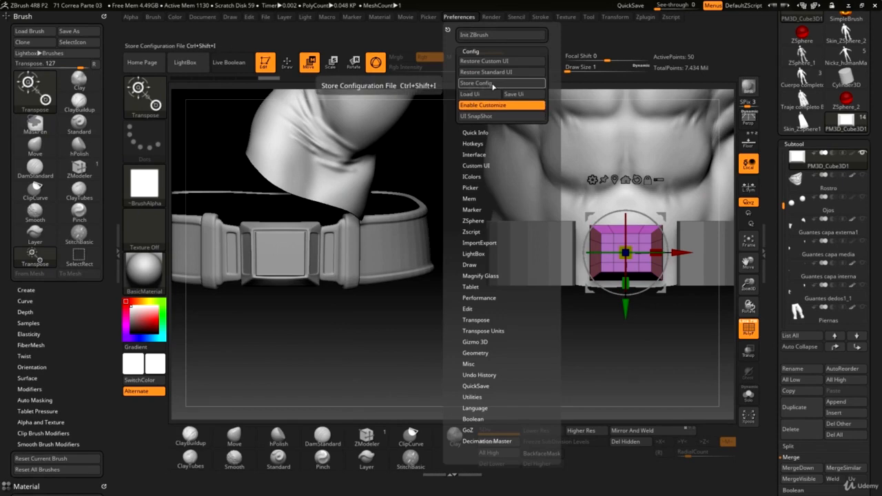
Store the current config as the startup default and confirm with Aceptar
left_click(476, 83)
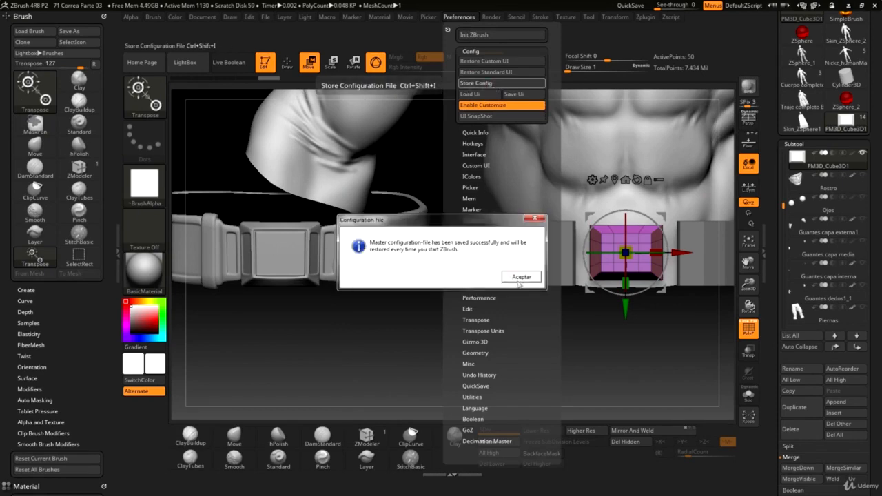
left_click(520, 276)
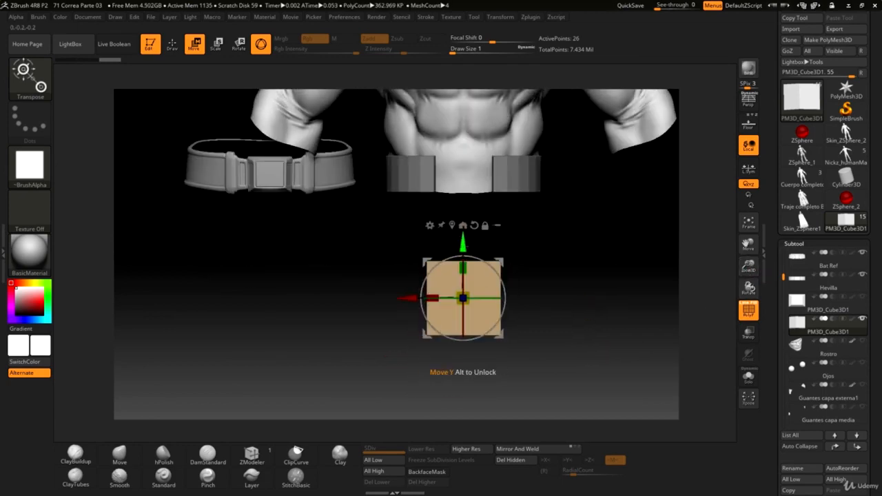
Move the narrow bar copy up and sideways onto the belt front
left_click_drag(461, 296, 472, 177)
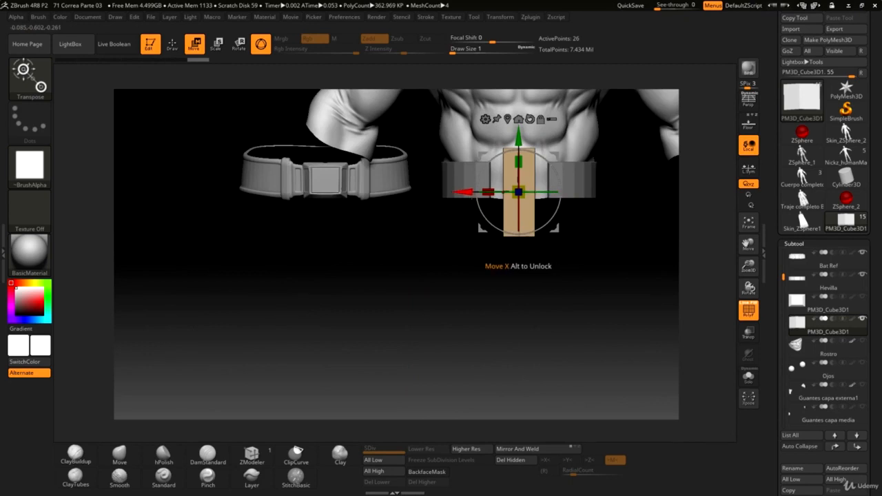
left_click_drag(516, 191, 490, 206)
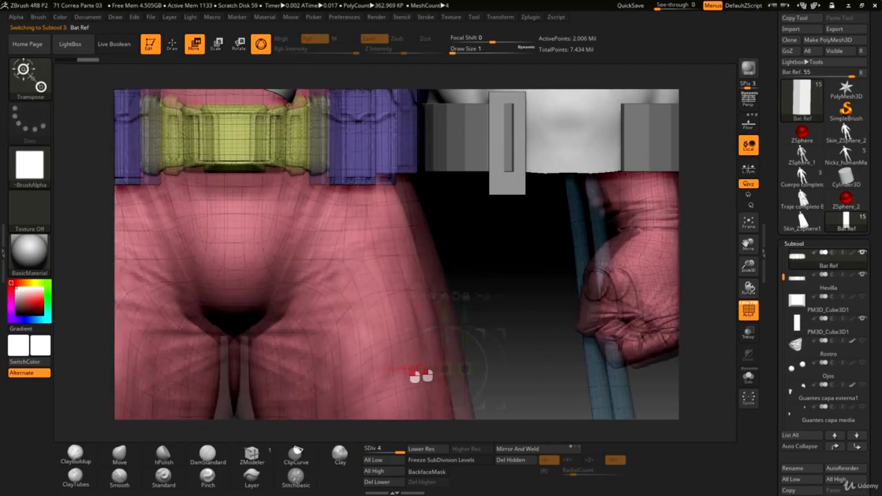
left_click_drag(417, 375, 475, 368)
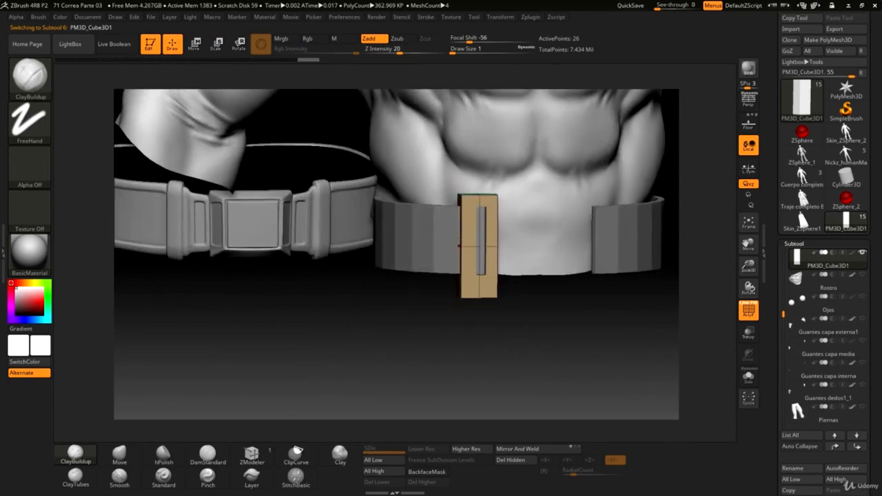
left_click(239, 44)
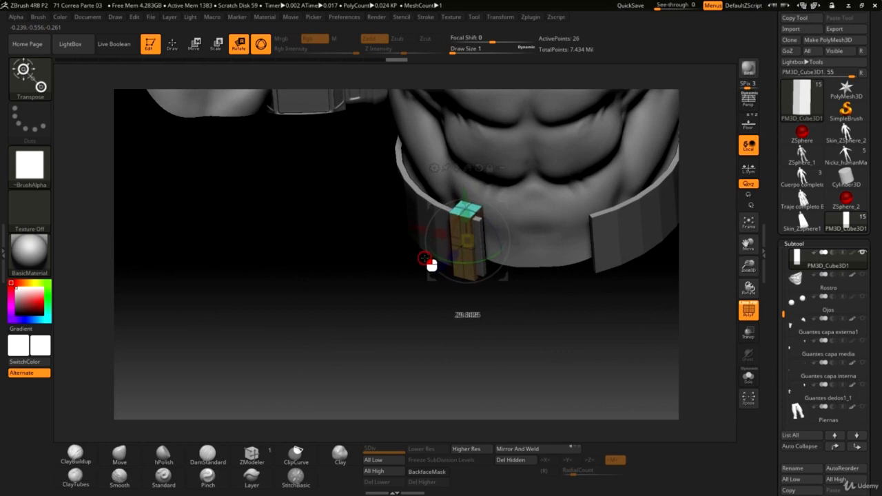
From a side view, shrink the bar piece's depth to about 0.82
left_click_drag(425, 258, 437, 279)
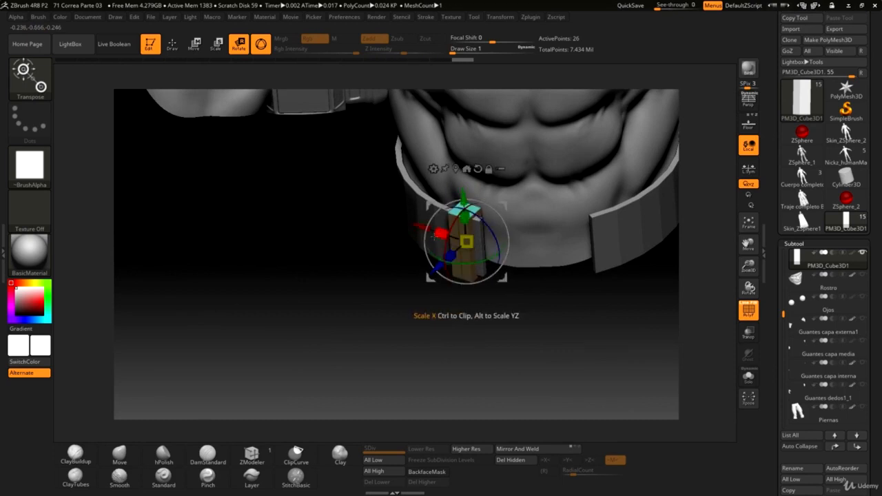
left_click_drag(467, 239, 427, 227)
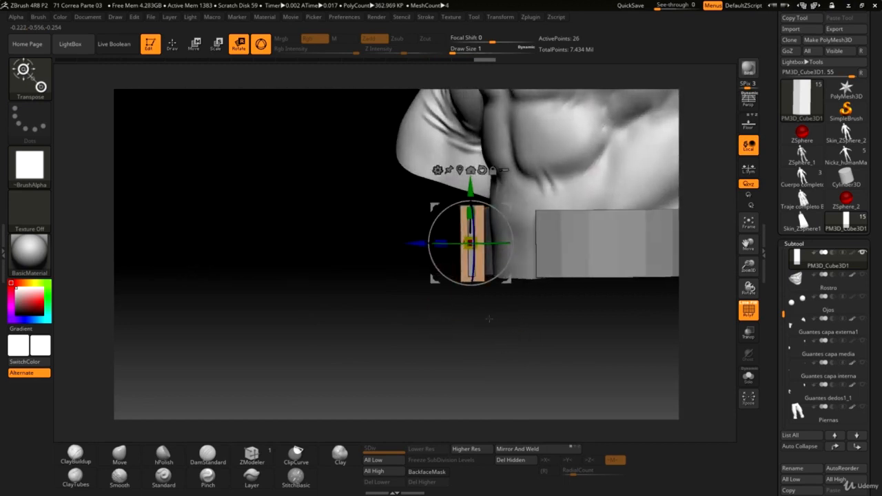
left_click_drag(465, 241, 451, 251)
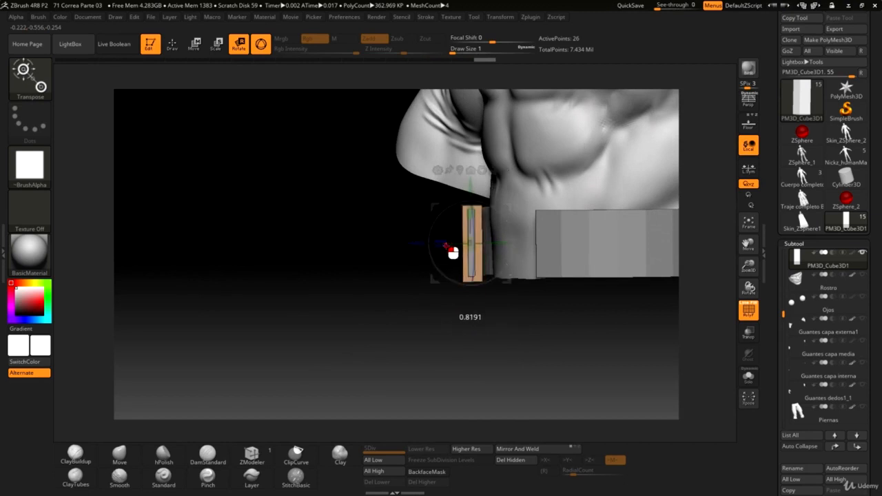
left_click_drag(451, 248, 423, 250)
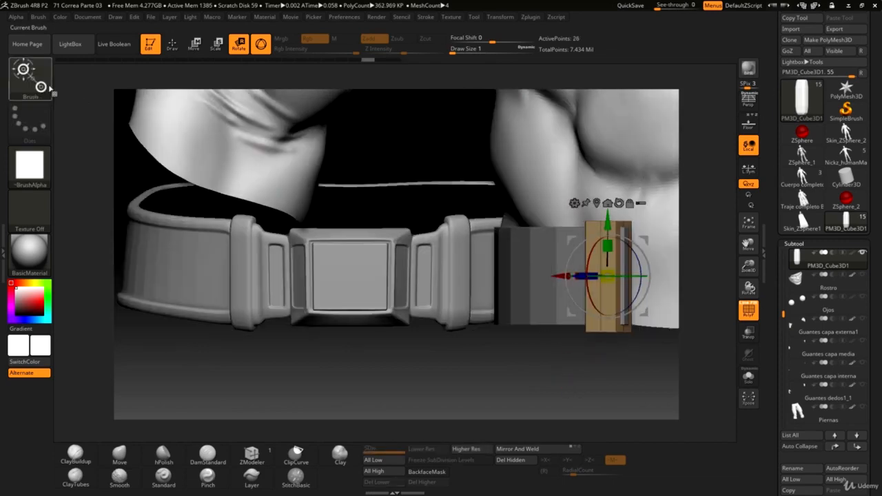
Select ZModeler and set Edge Action to Insert with a Single EdgeLoop target
left_click(251, 455)
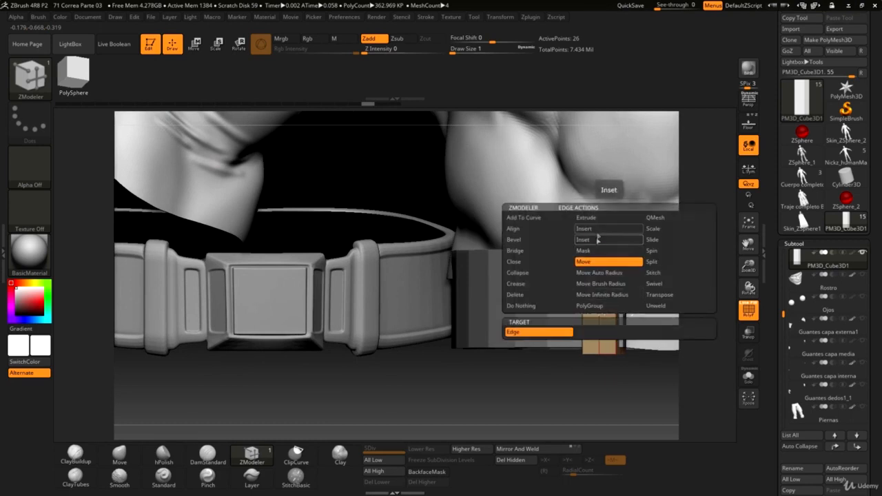
left_click(608, 228)
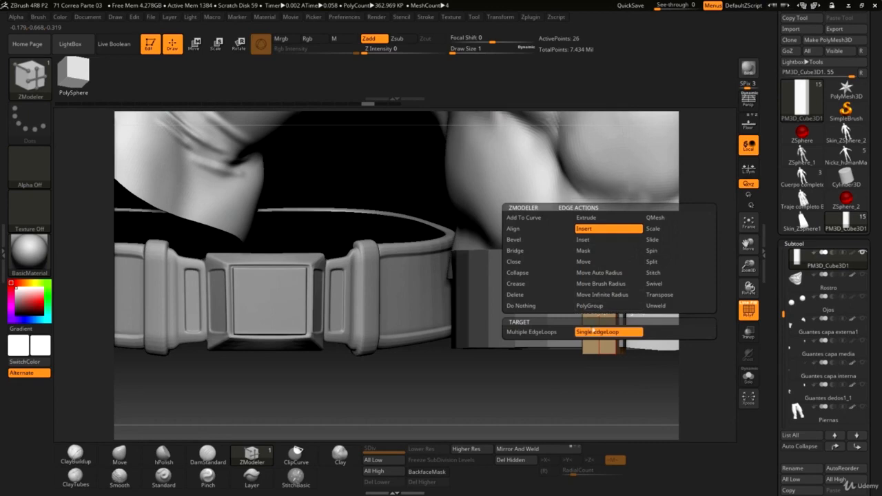
mouse_move(598, 331)
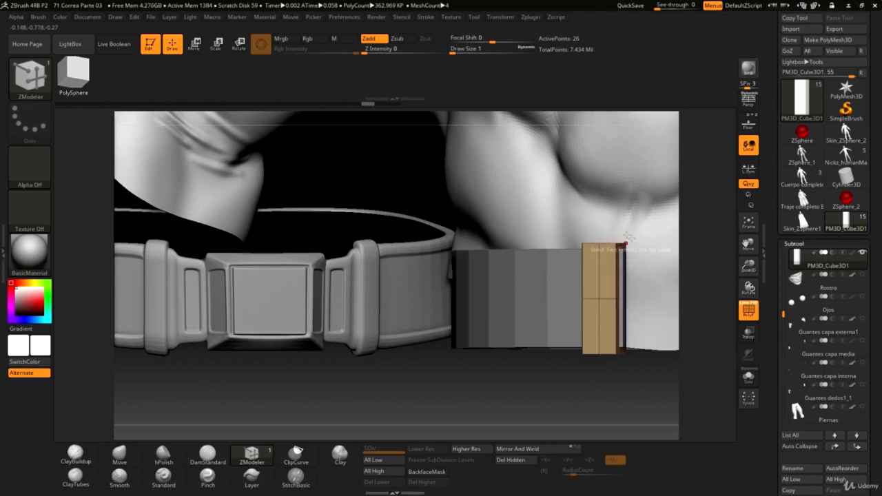
mouse_move(610, 303)
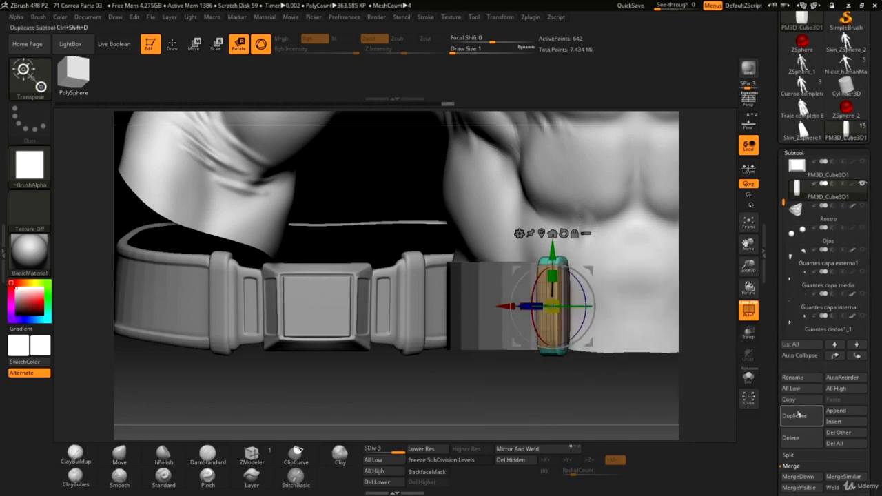
Rename the belt loop piece to 'Pasador' and duplicate it
left_click(792, 377)
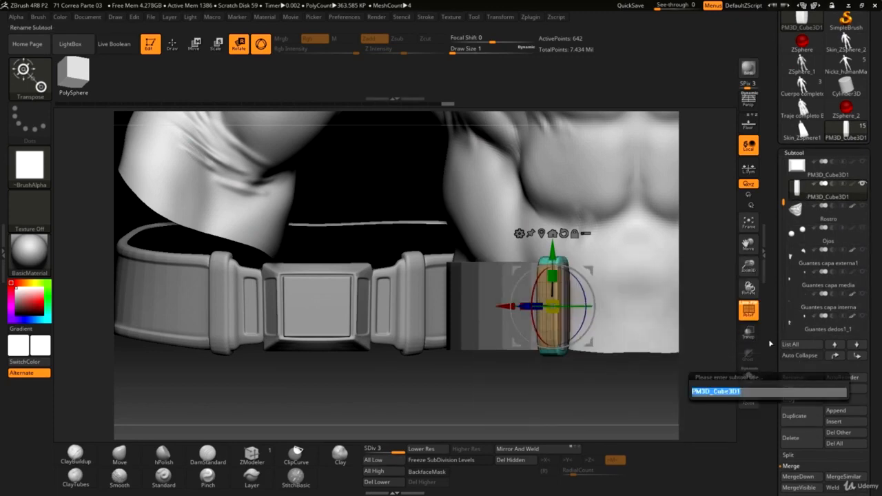
type("Pasador")
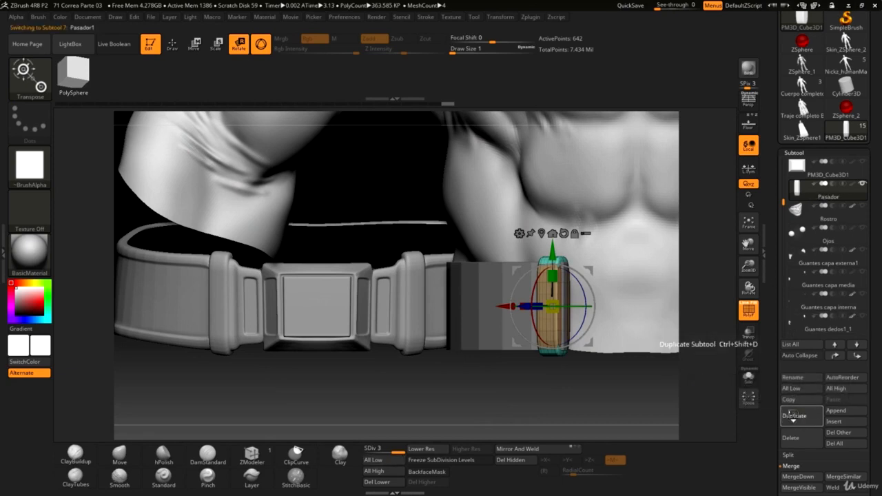
left_click(793, 415)
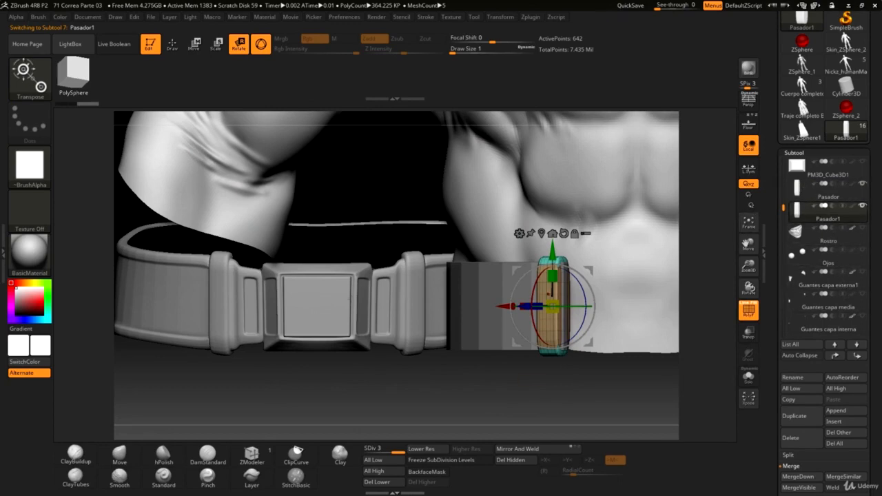
left_click_drag(551, 305, 524, 310)
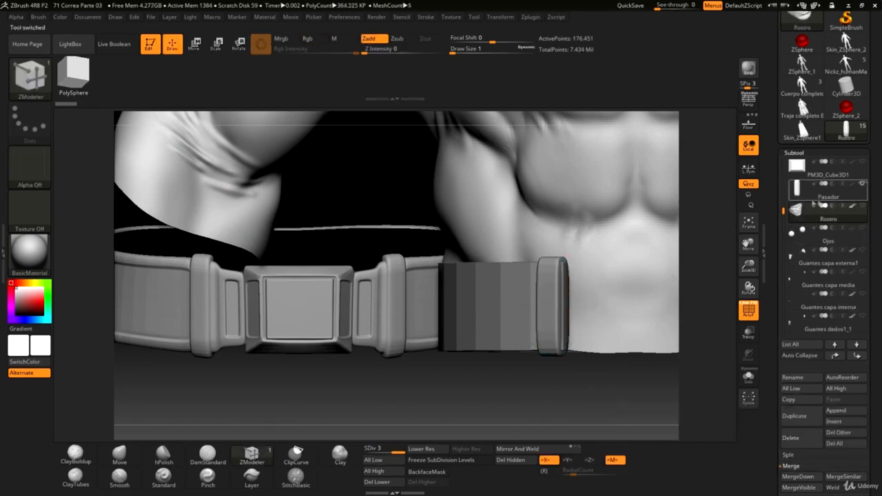
Drop Pasador to its lowest subdivision, duplicate it, and shift the copy
left_click(827, 196)
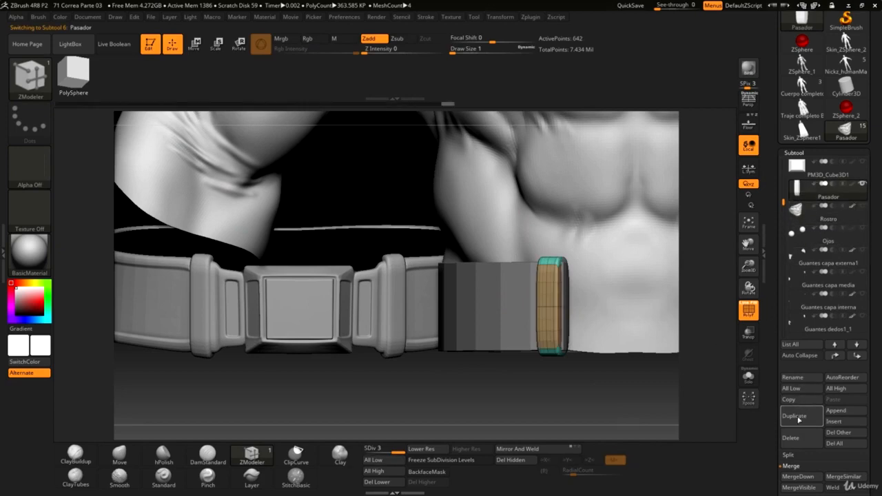
left_click(794, 416)
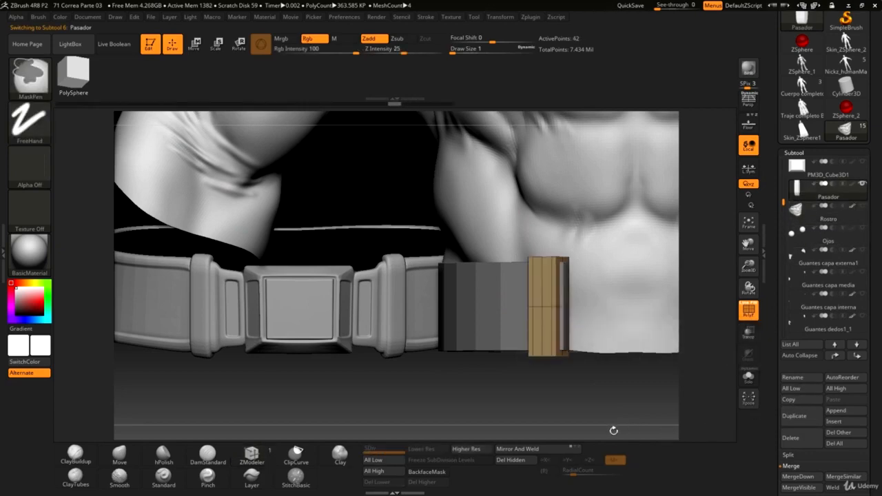
left_click(251, 454)
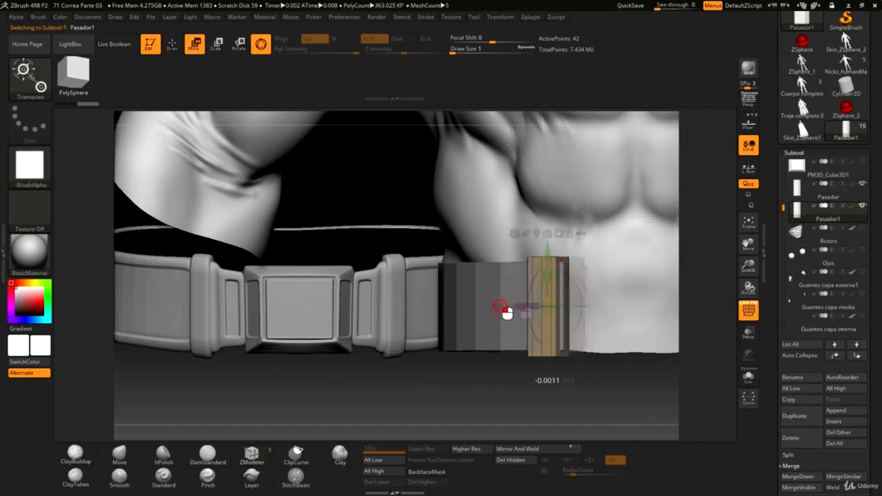
left_click_drag(501, 307, 539, 312)
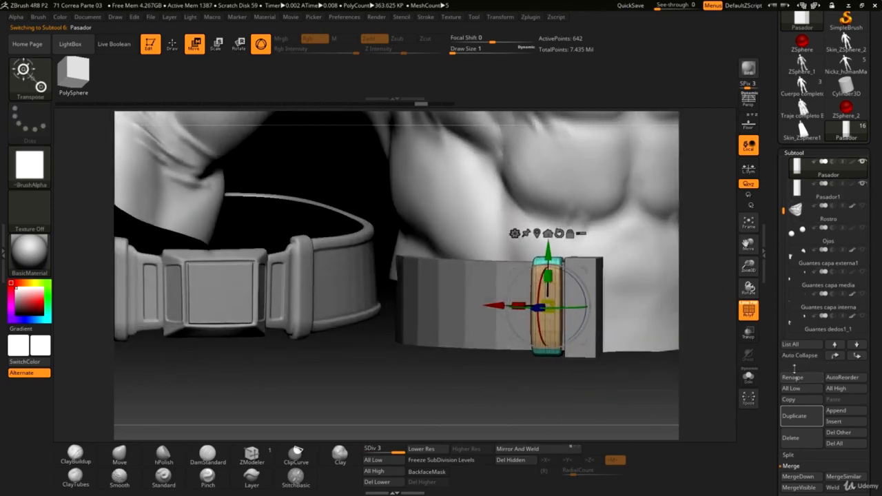
left_click(798, 377)
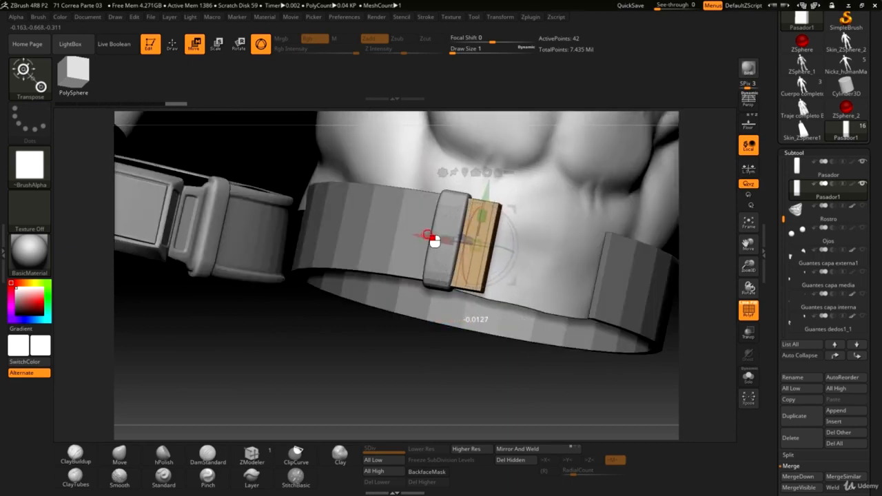
Slide Pasador1 along the belt until it sits flush against the original Pasador
left_click_drag(434, 241, 492, 200)
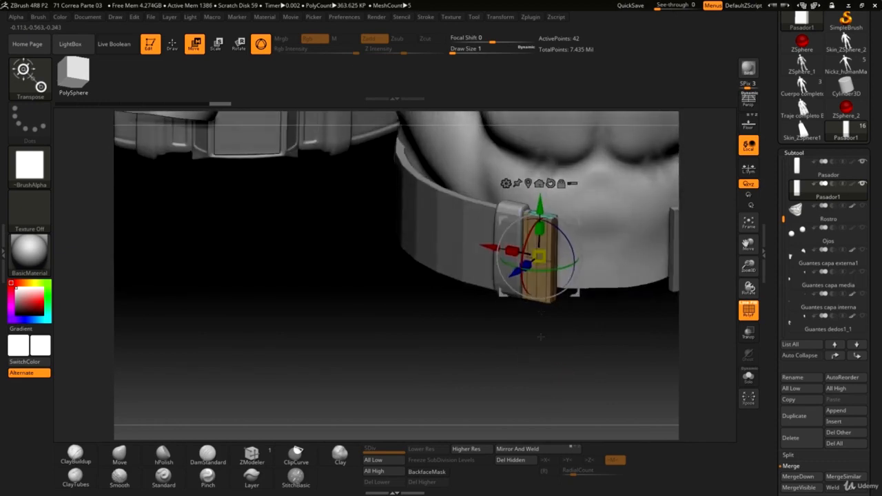
left_click_drag(537, 258, 530, 262)
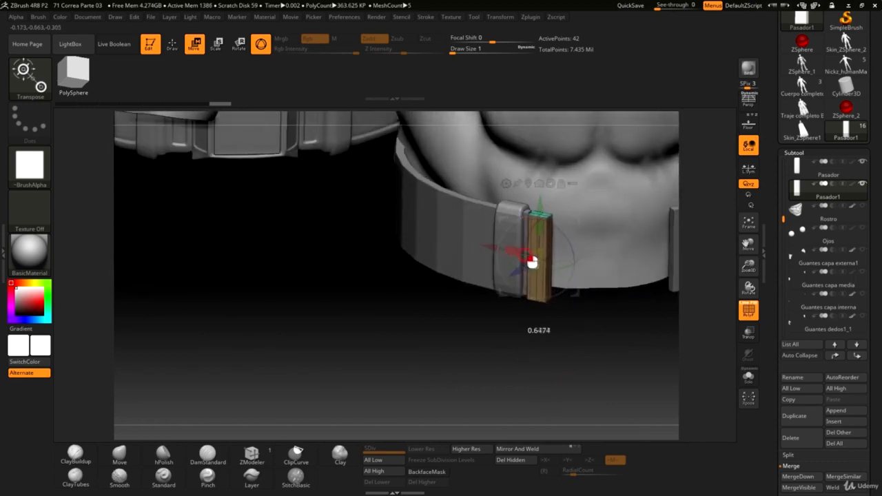
left_click_drag(532, 262, 490, 249)
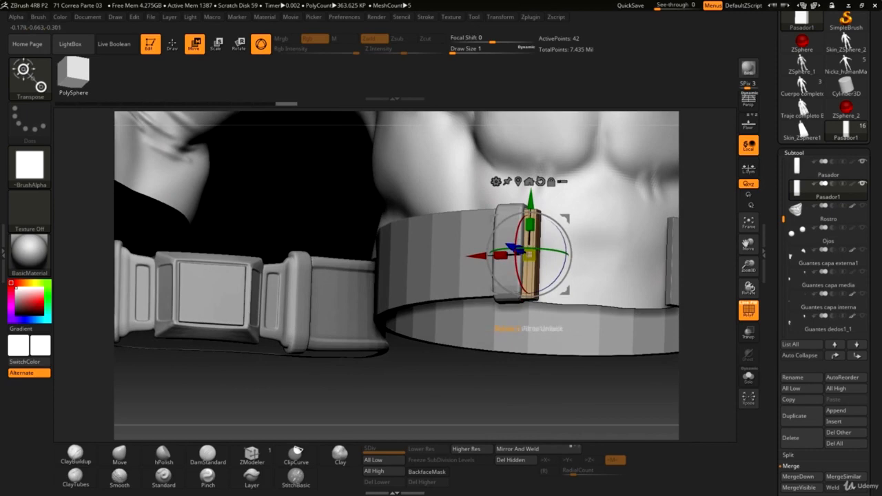
left_click_drag(530, 255, 530, 207)
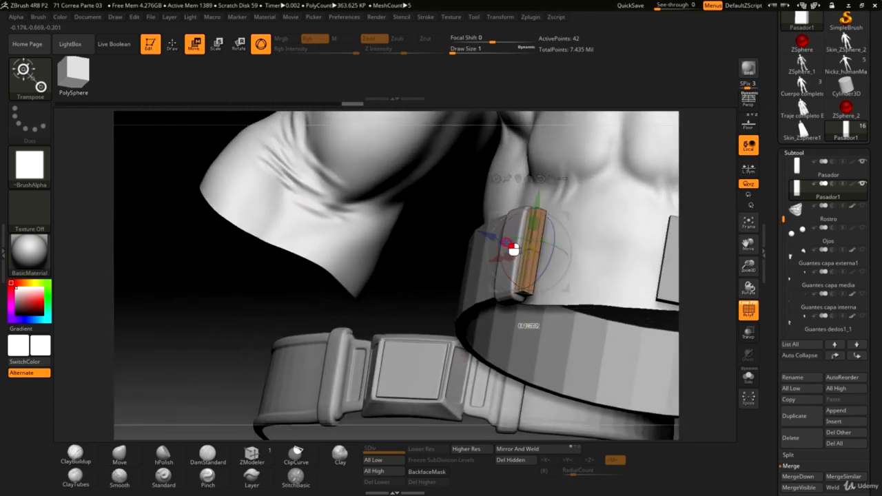
left_click_drag(513, 249, 518, 254)
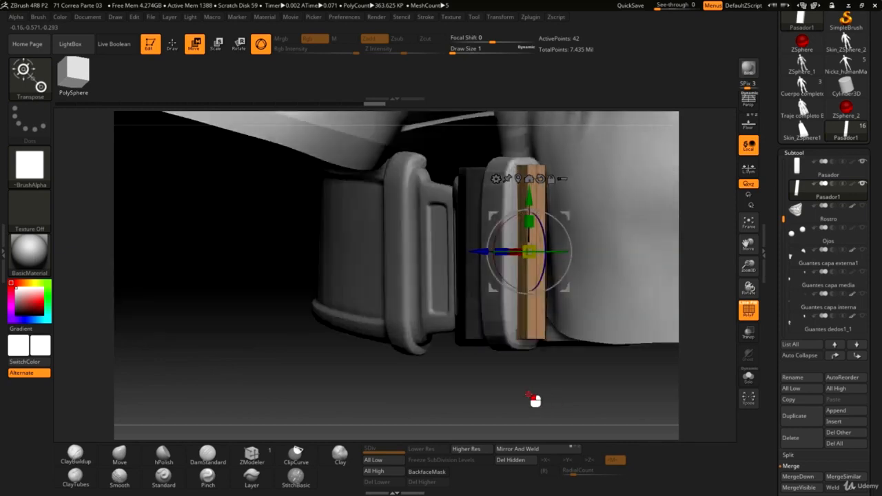
left_click_drag(531, 396, 565, 396)
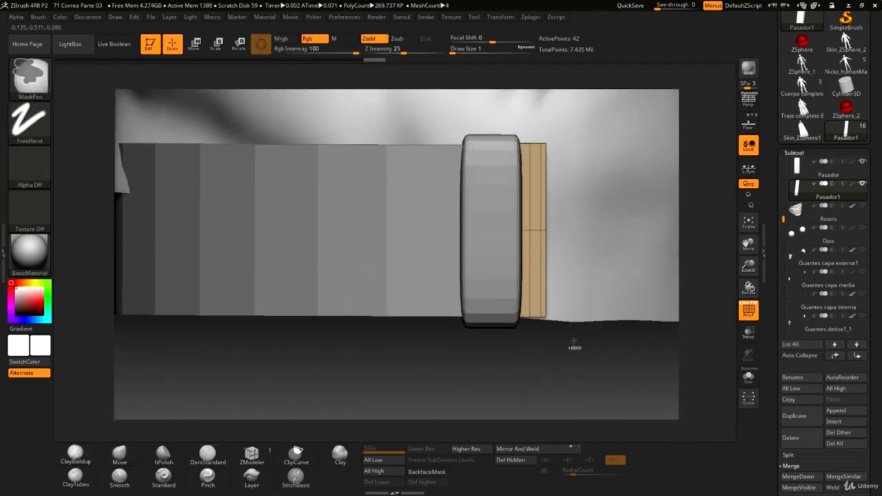
Switch the MaskPen stroke from FreeHand to Rect
left_click(29, 123)
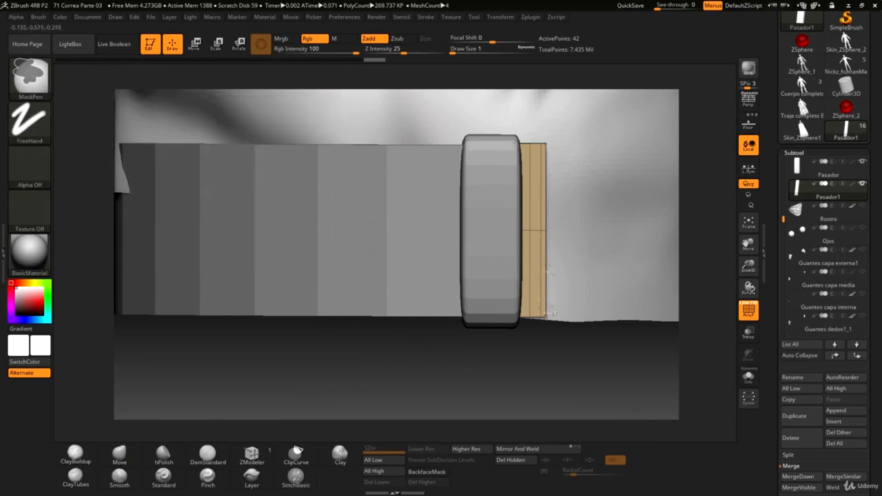
mouse_move(29, 124)
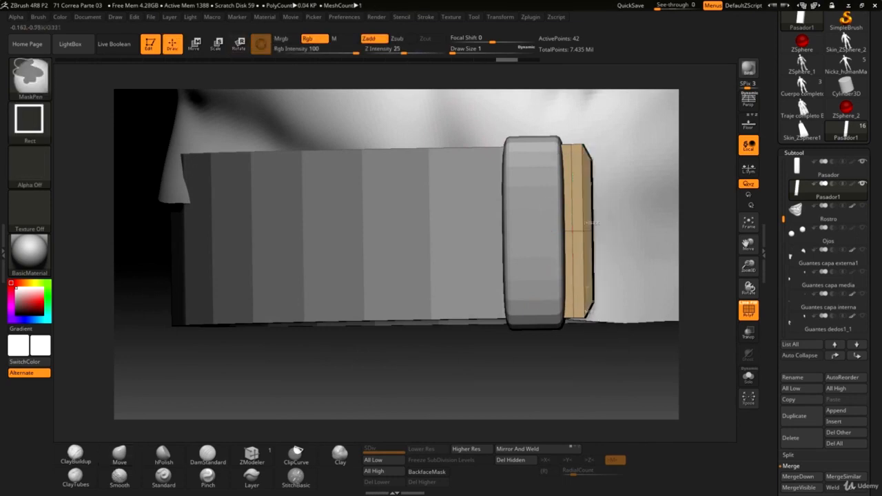
Extrude the Pasador1 loop's side polygroup outward into a flat block with ZModeler Extrude
left_click(120, 455)
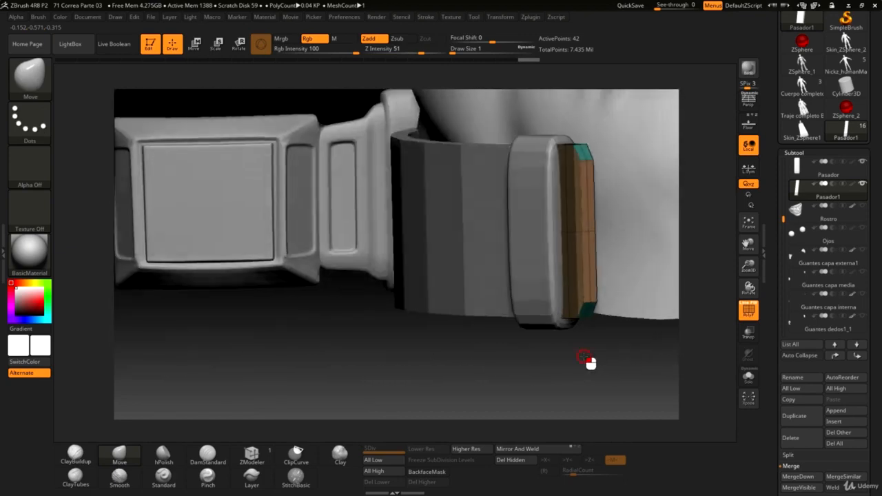
left_click_drag(584, 357, 367, 241)
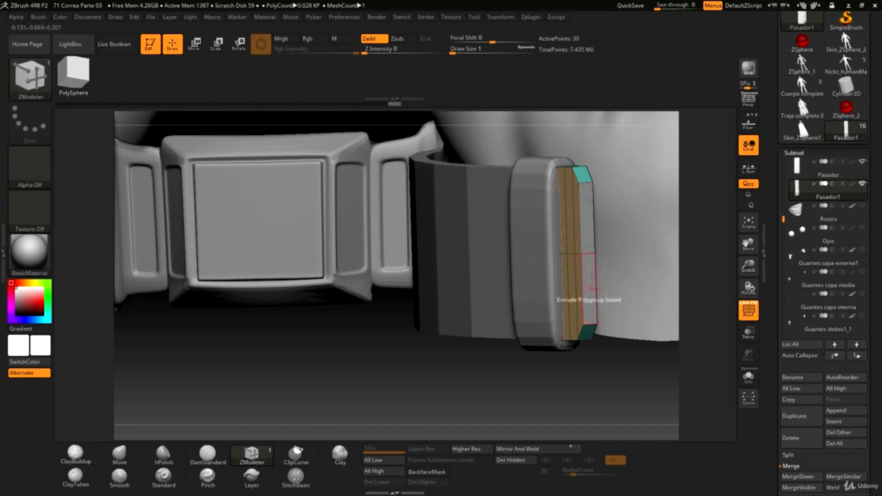
mouse_move(434, 195)
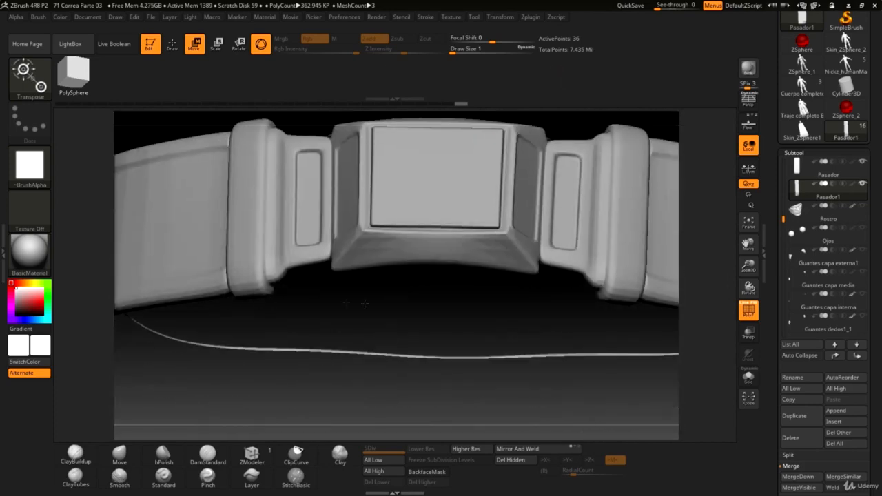
mouse_move(364, 304)
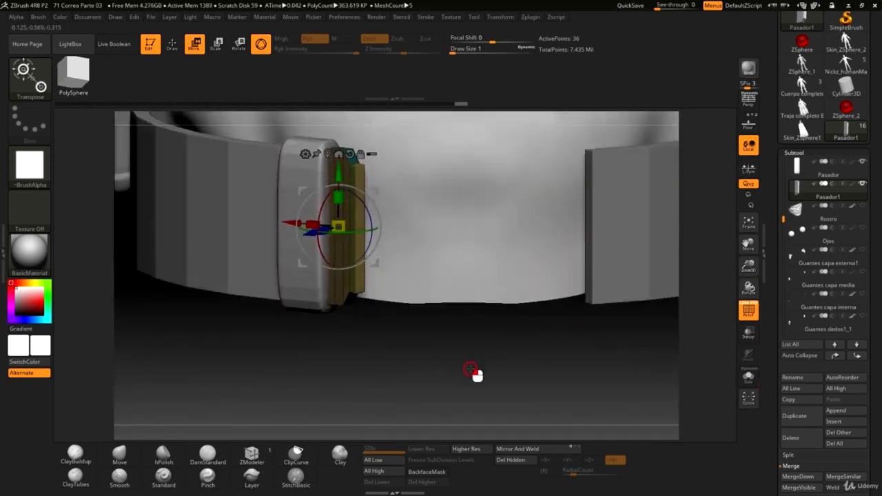
Orbit the view around the Pasador1 loop piece and its extruded block
left_click_drag(470, 371, 448, 335)
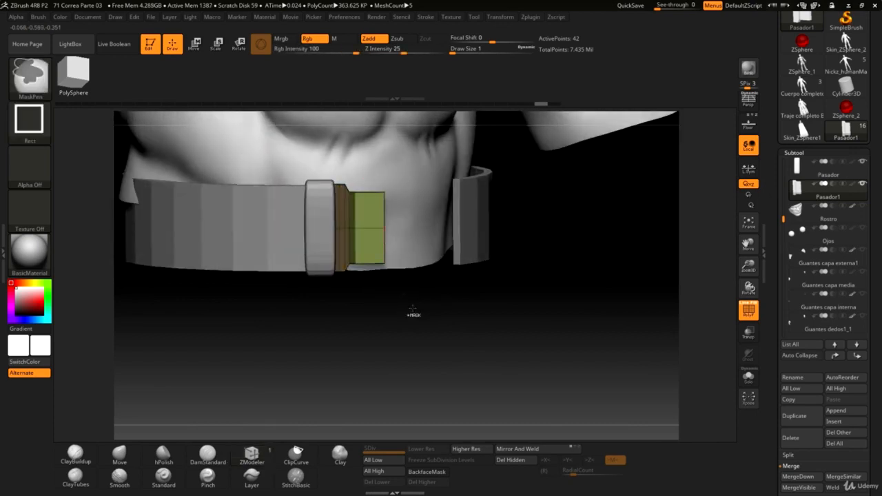
Reactivate the ZModeler brush over the extruded Pasador1 block
left_click(217, 43)
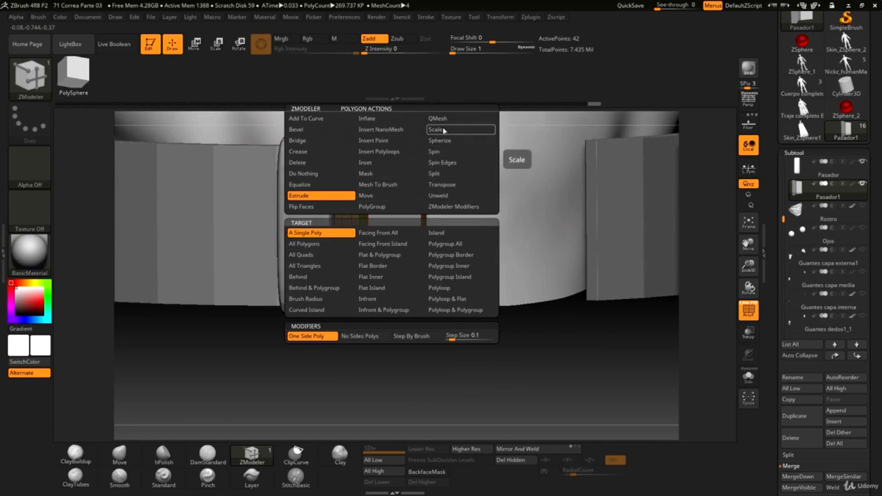
mouse_move(381, 129)
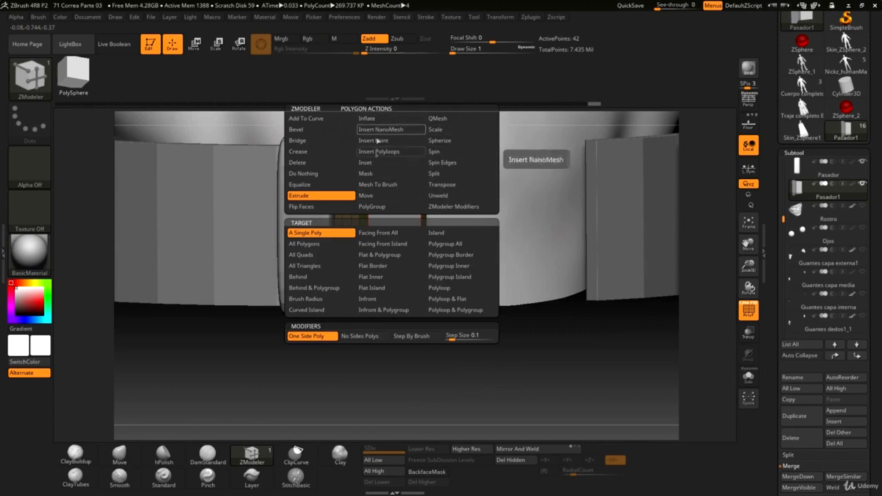
mouse_move(365, 162)
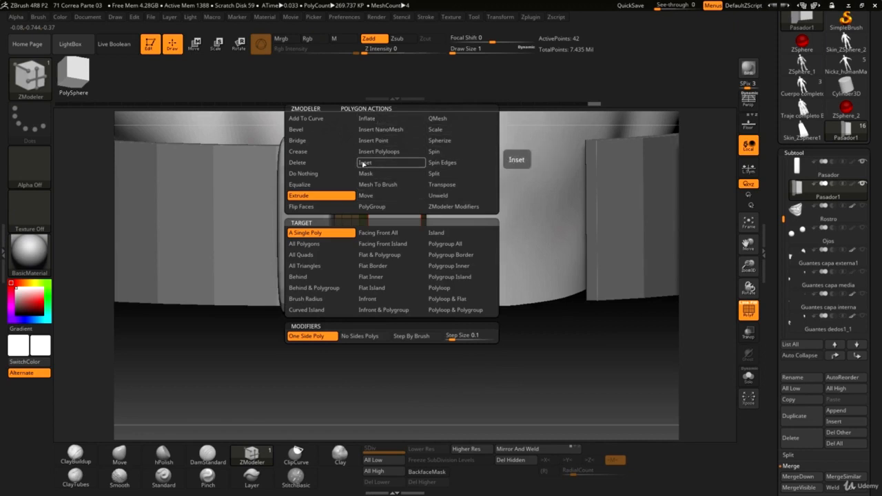
Inset the block's front face polygroup, leaving a border around a smaller inner face
left_click(364, 162)
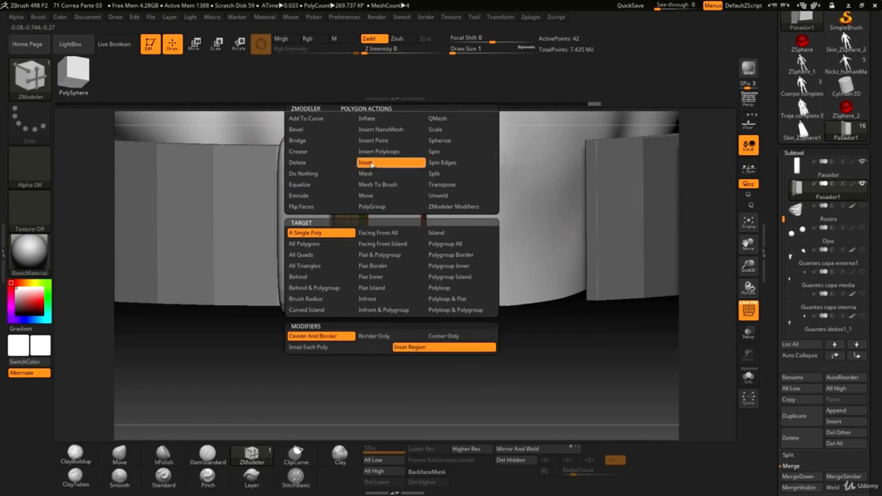
mouse_move(443, 346)
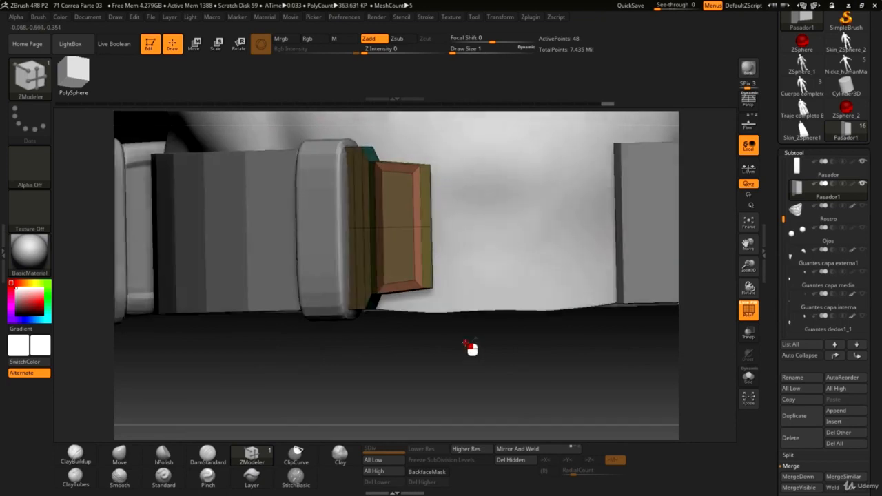
left_click_drag(469, 346, 605, 363)
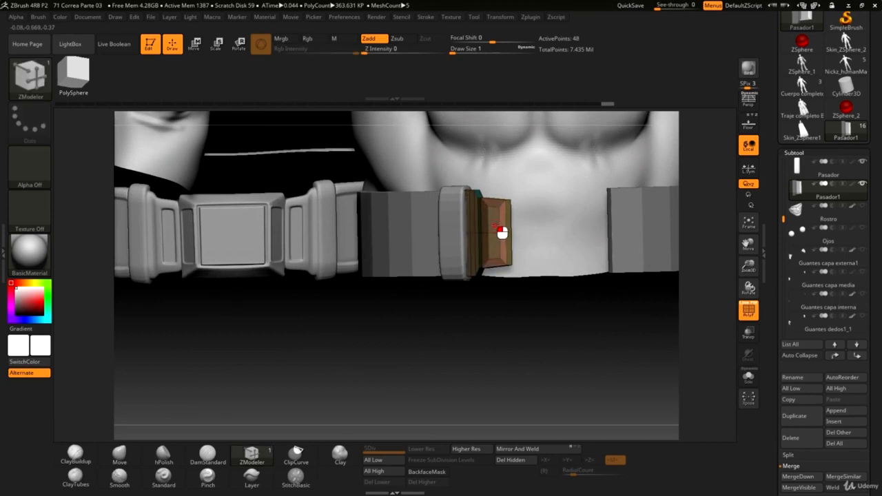
left_click_drag(502, 232, 568, 333)
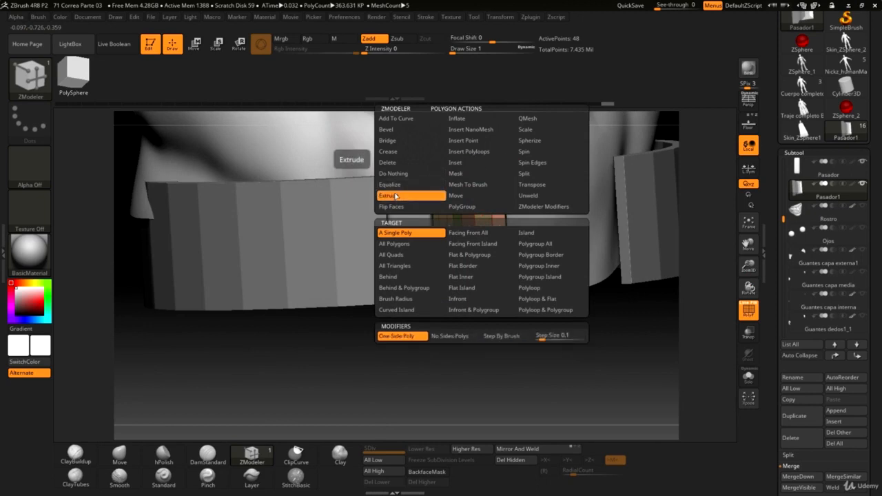
mouse_move(550, 276)
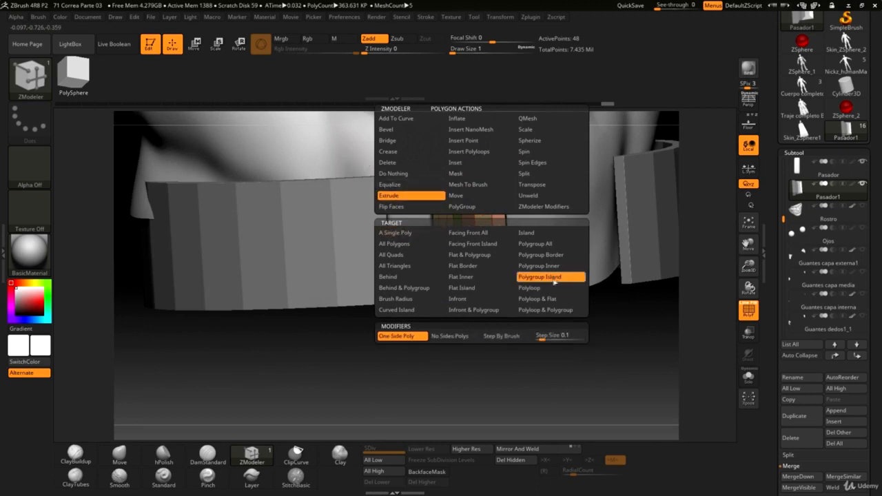
mouse_move(549, 276)
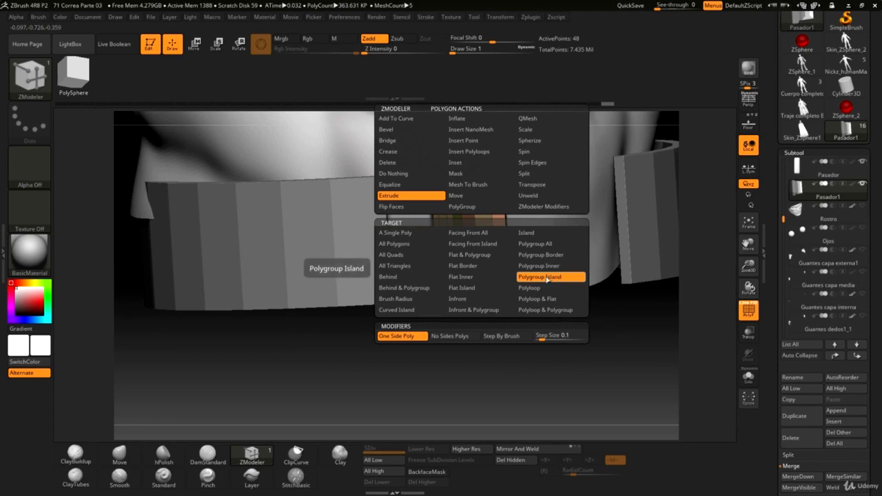
Set the ZModeler Extrude target to Polygroup Island
left_click(550, 277)
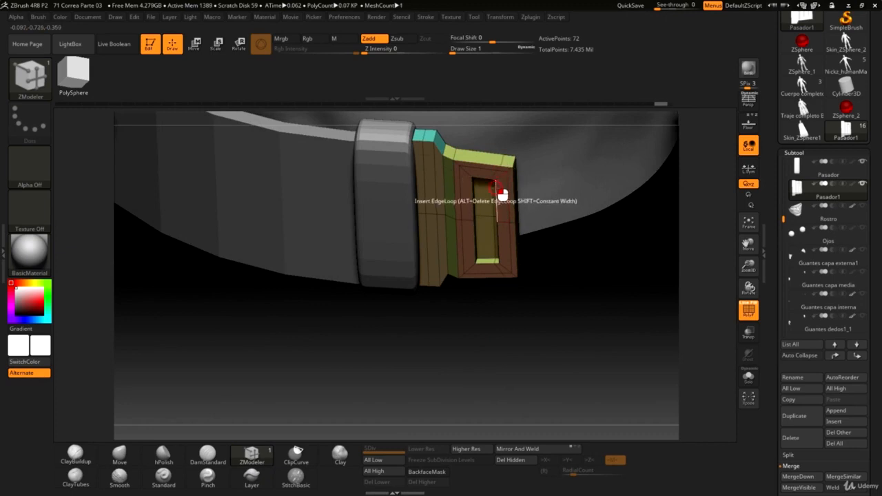
Insert two edge loops around the block's opening, then orbit to inspect it from below
left_click(496, 199)
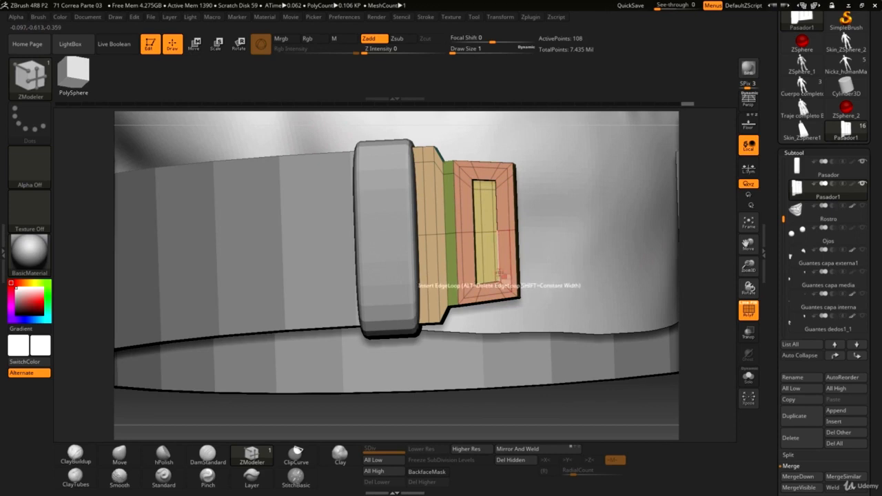
left_click(496, 275)
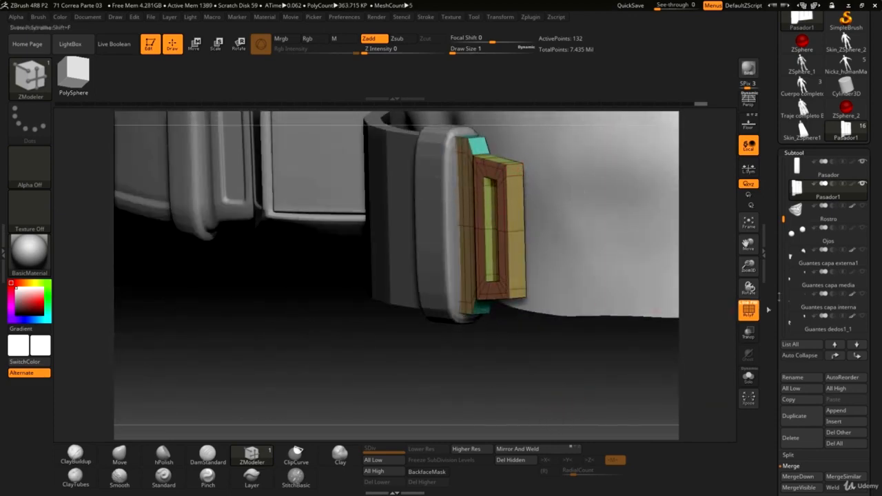
left_click_drag(482, 241, 379, 331)
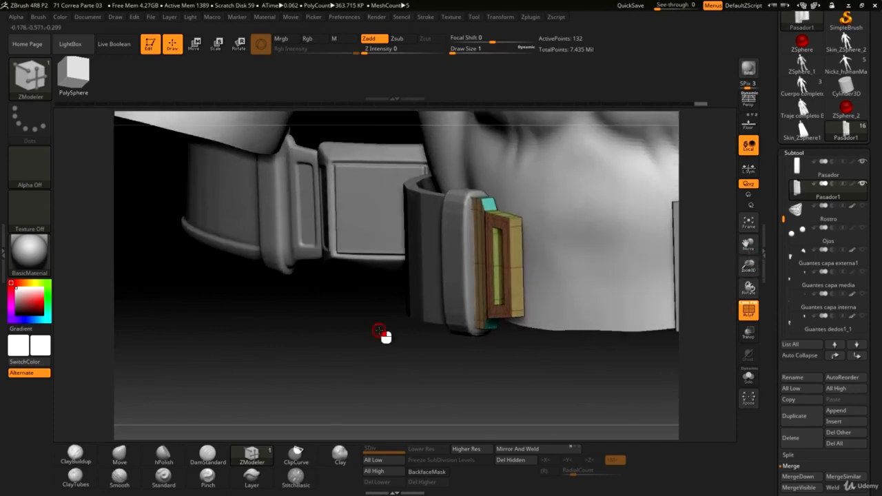
left_click_drag(379, 331, 368, 348)
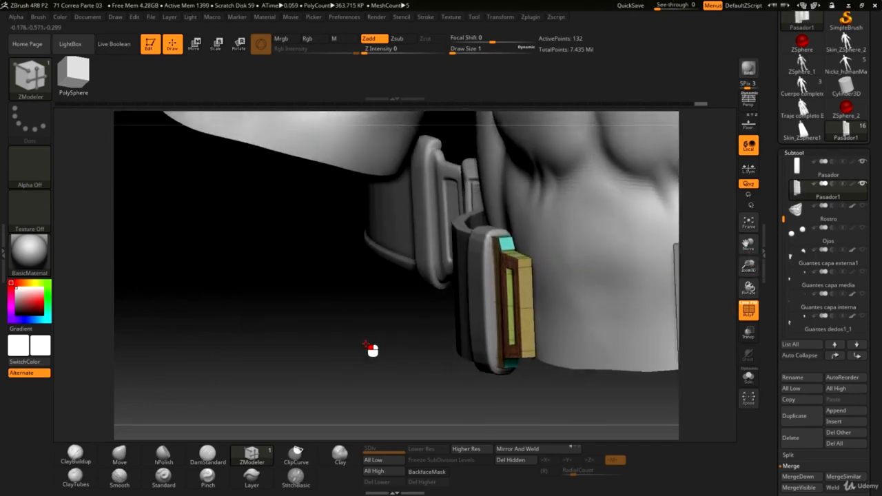
left_click_drag(372, 348, 531, 272)
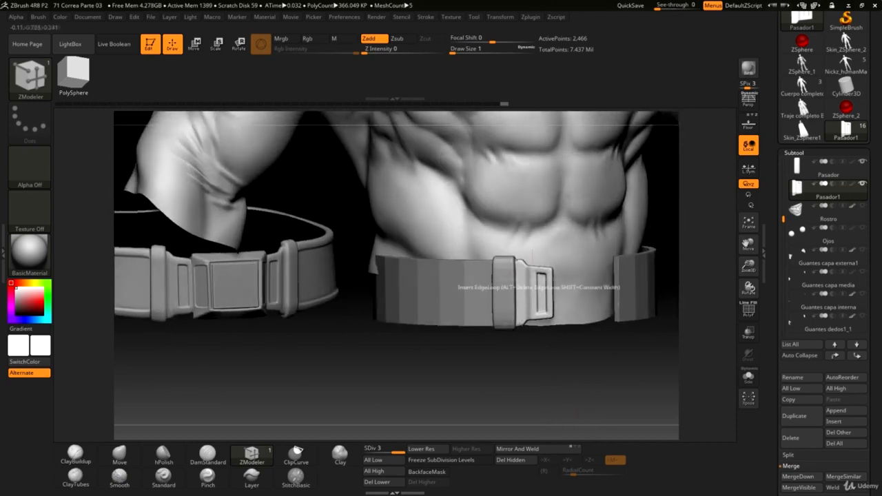
Make the original Pasador loop the active subtool
left_click(827, 173)
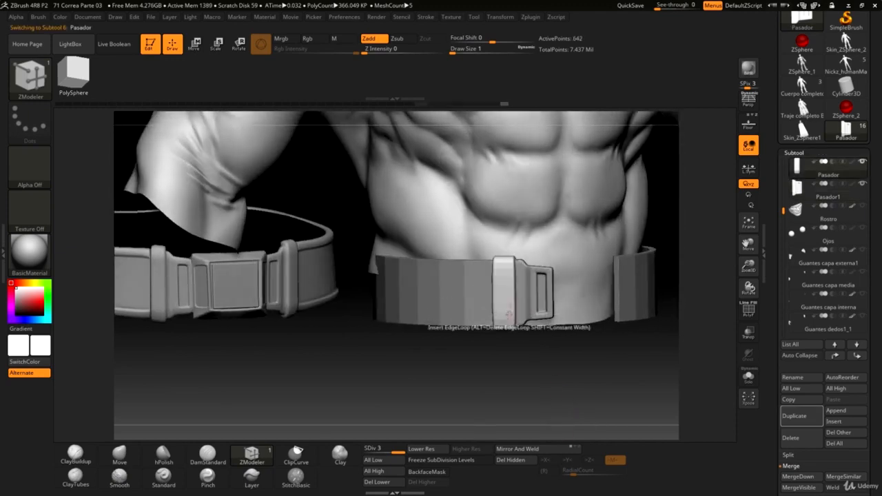